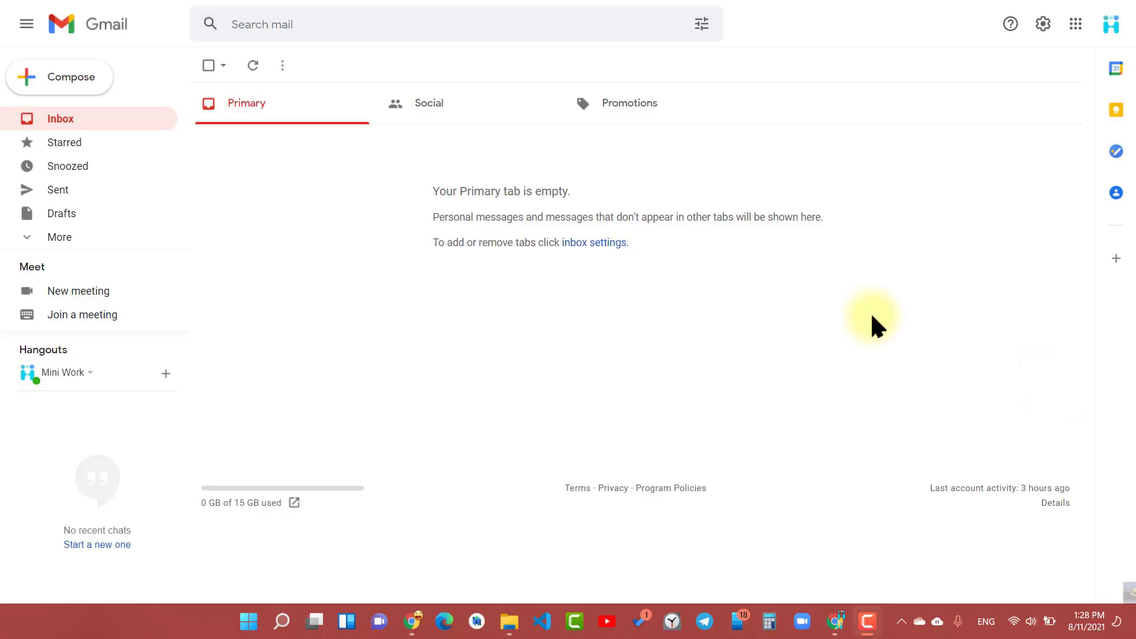
# Open 'See all settings' from the gear menu and scroll General down to Signature.
pyautogui.click(1043, 24)
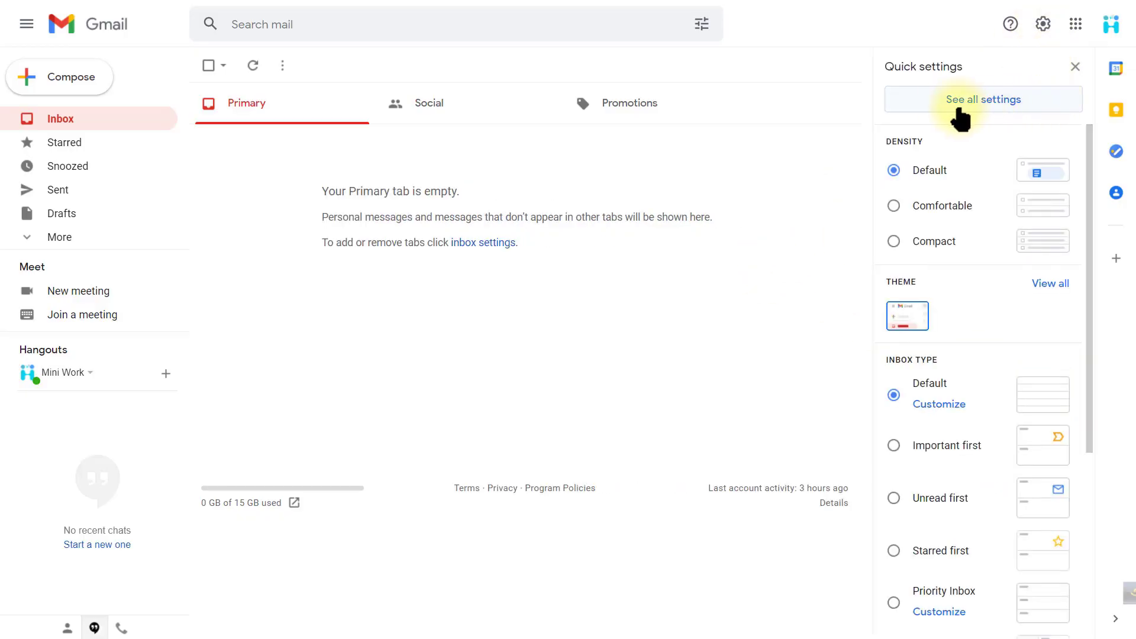
pyautogui.click(982, 99)
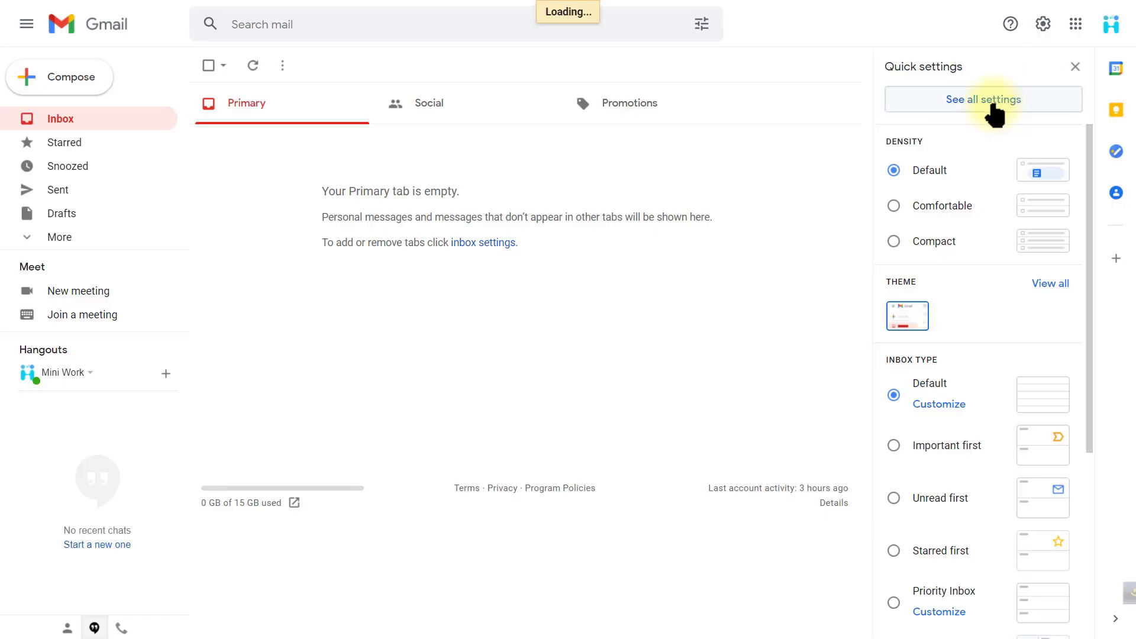
pyautogui.click(982, 100)
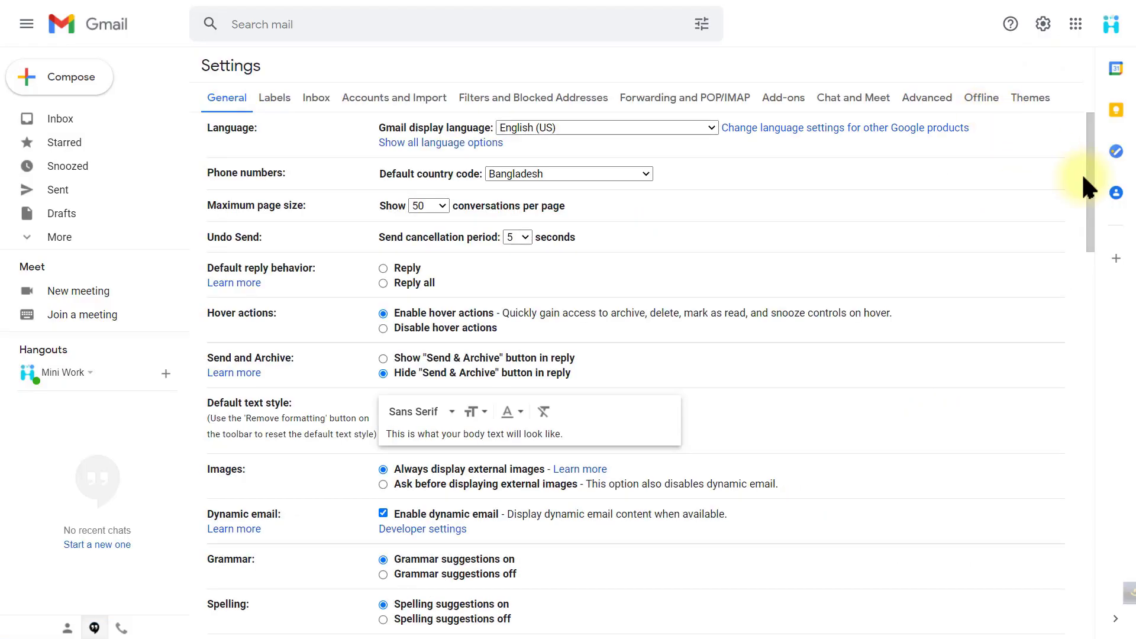
pyautogui.scroll(-3)
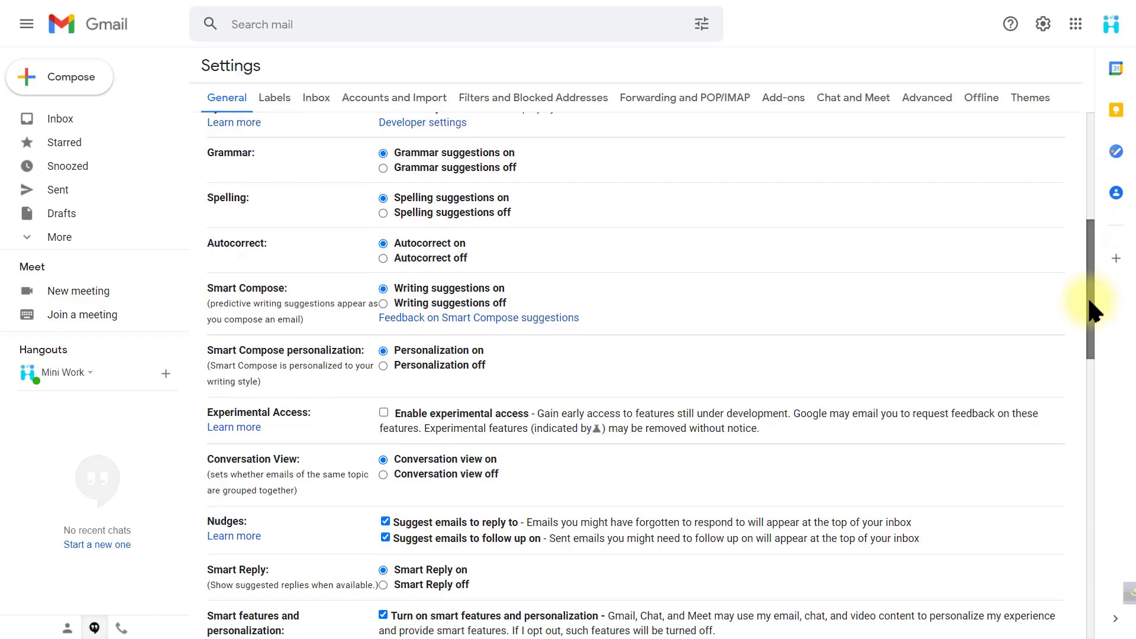
pyautogui.scroll(-3)
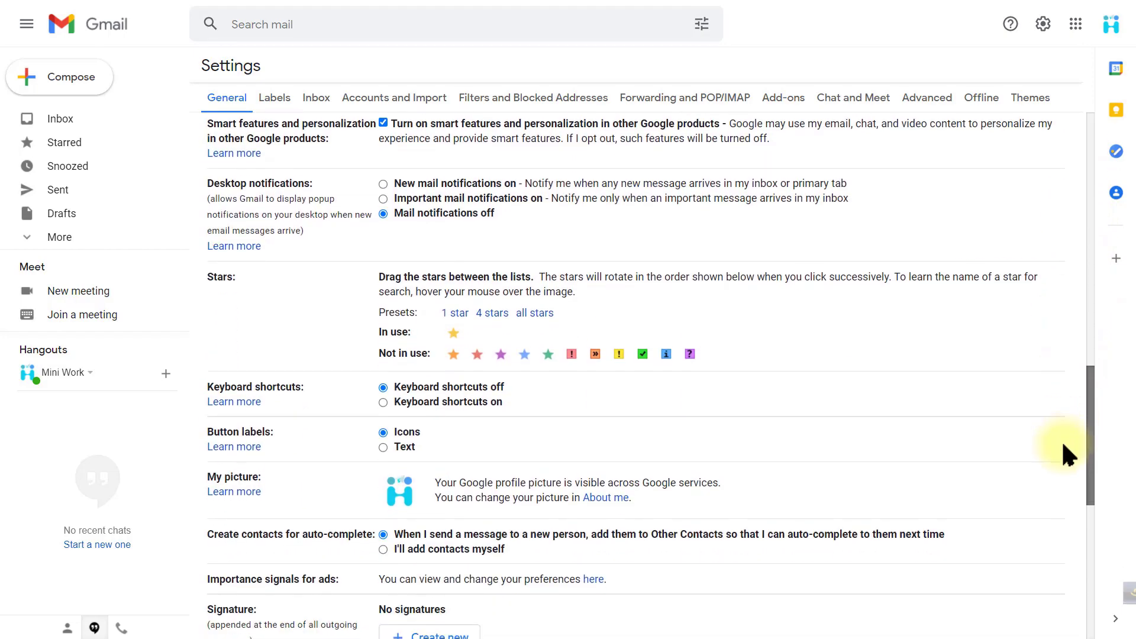
pyautogui.scroll(-3)
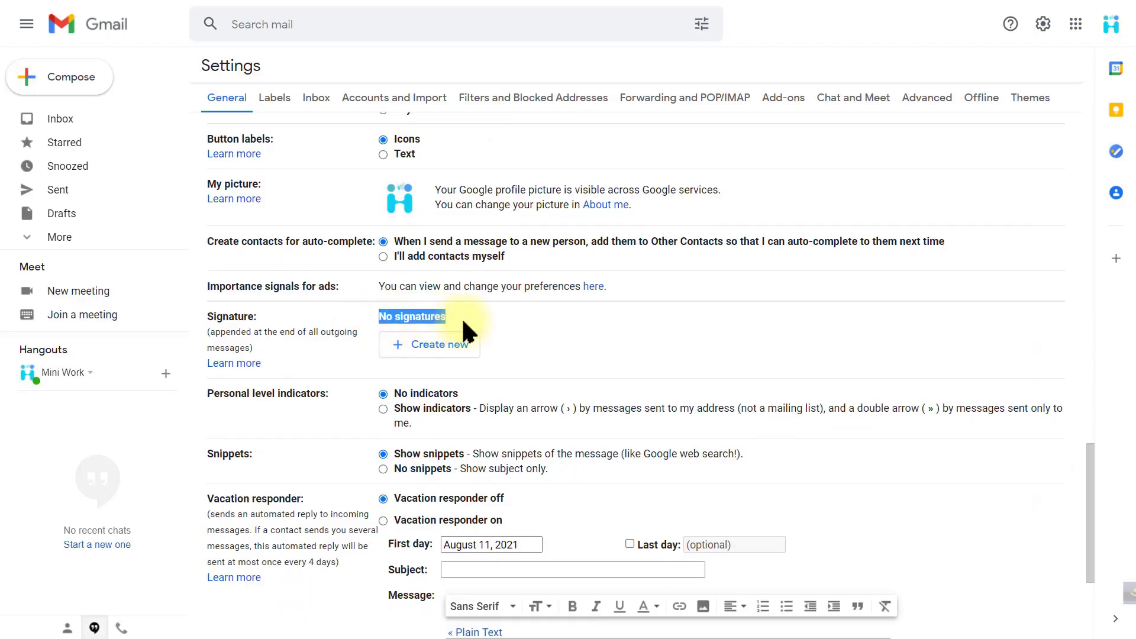
# Add a new signature, pick the suggested name 'MiniWorkJobs', and create it.
pyautogui.click(429, 344)
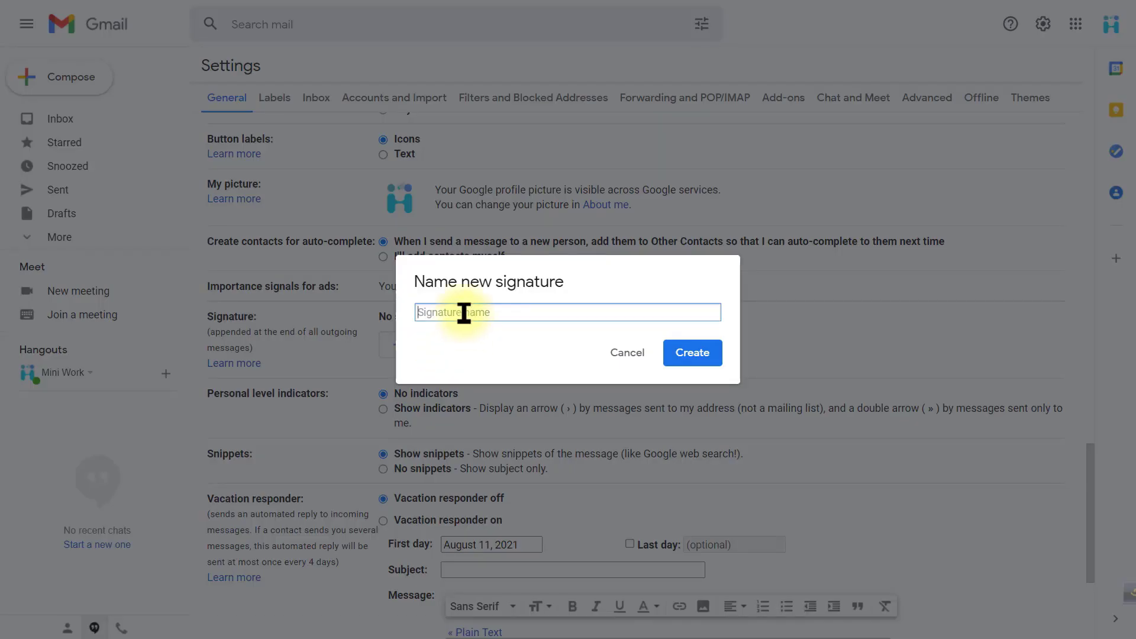
pyautogui.write('Mini')
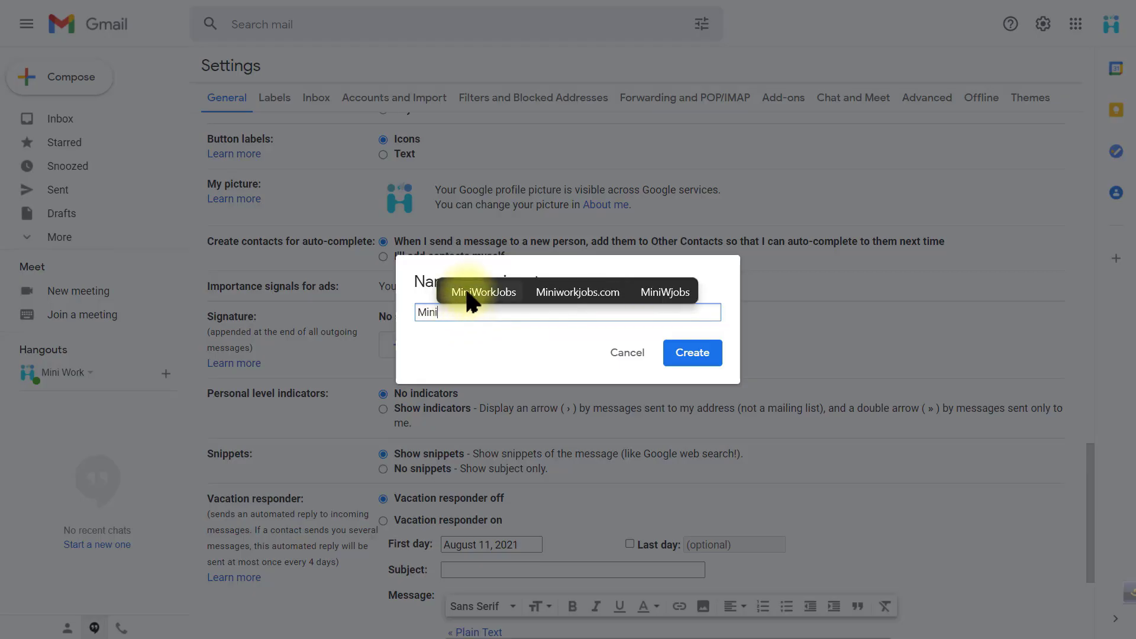
pyautogui.click(483, 292)
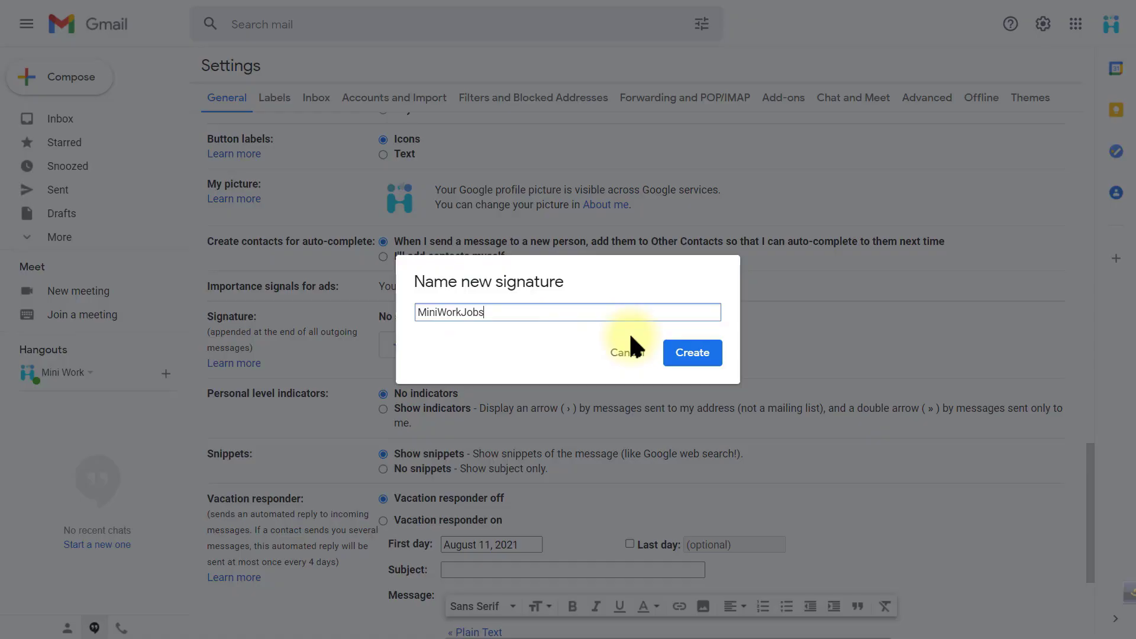
pyautogui.click(691, 353)
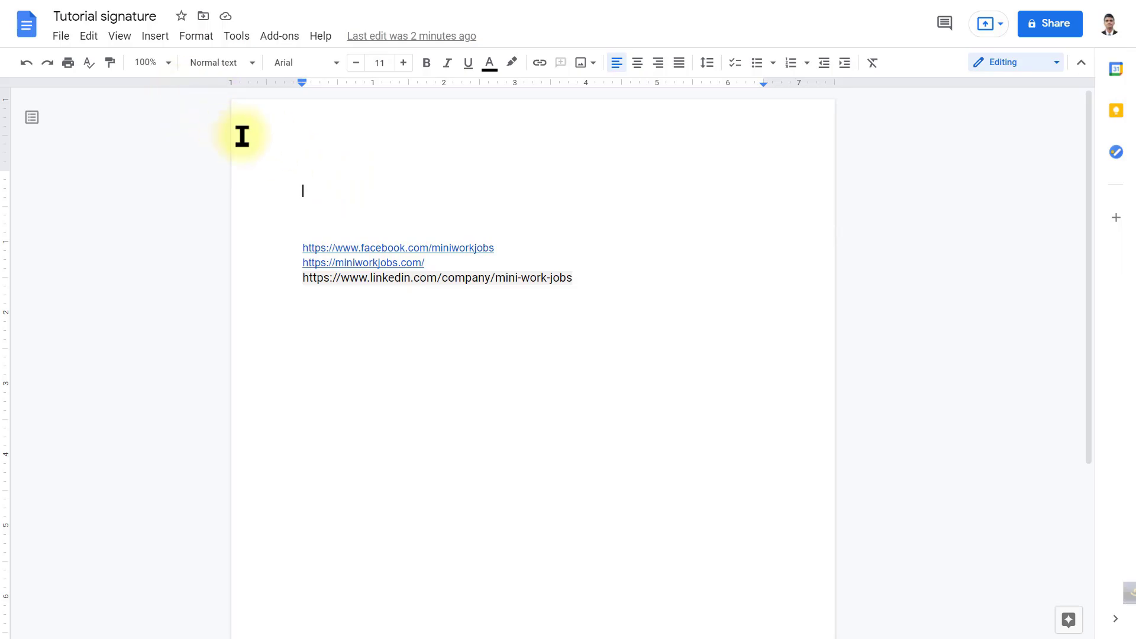
# Insert a two-column, one-row table in the Docs draft and type 'MiniWorkJobs Team'.
pyautogui.click(155, 35)
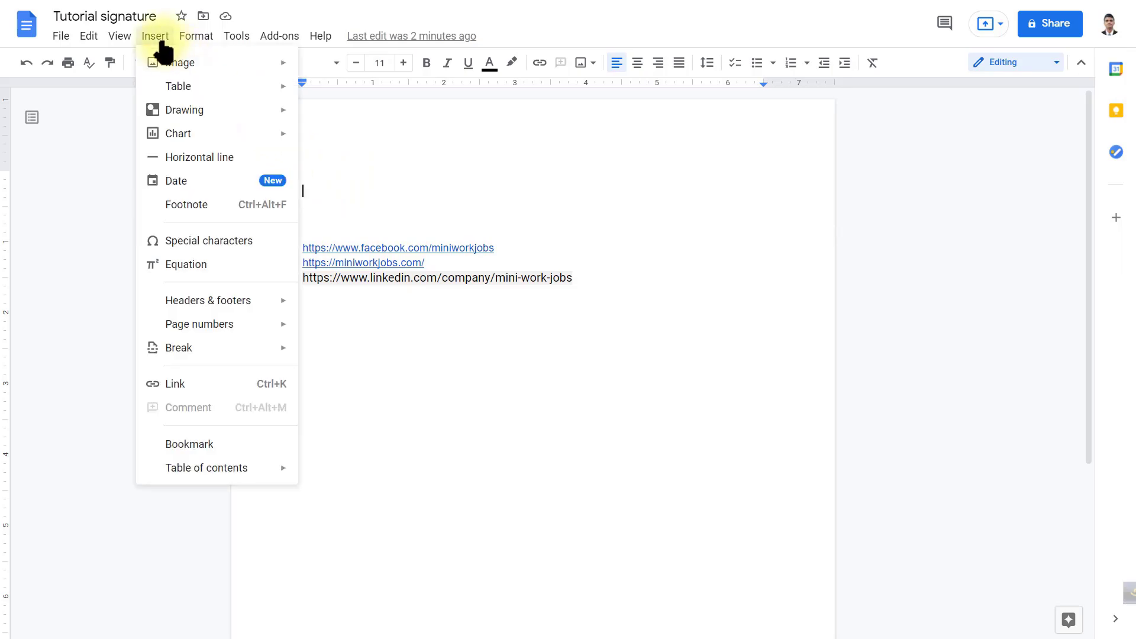
pyautogui.moveTo(178, 85)
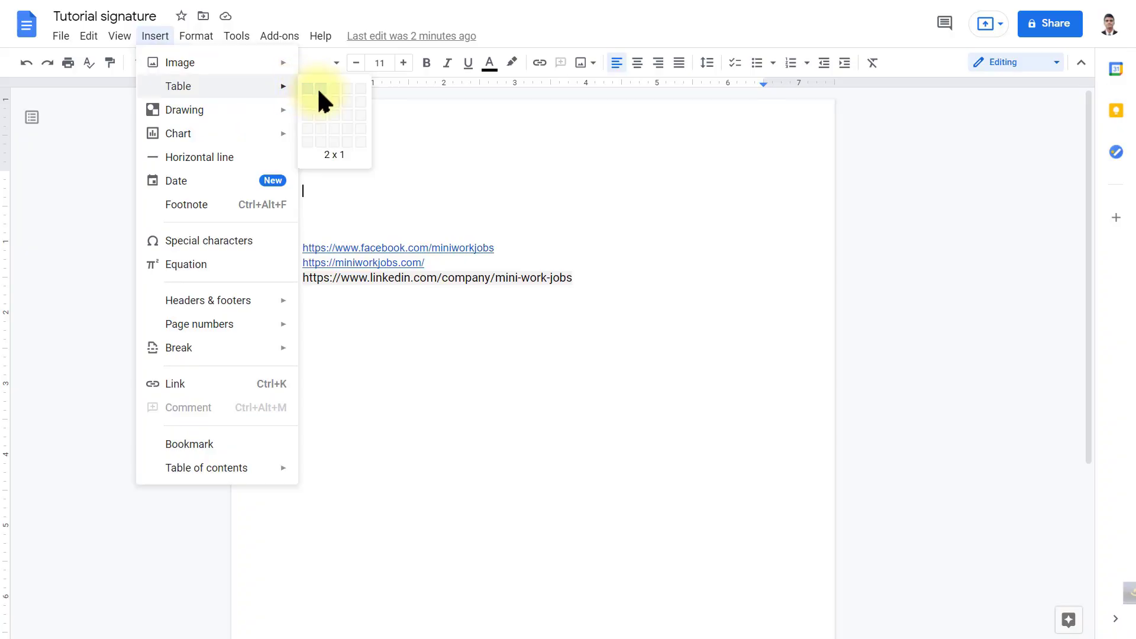
pyautogui.click(319, 92)
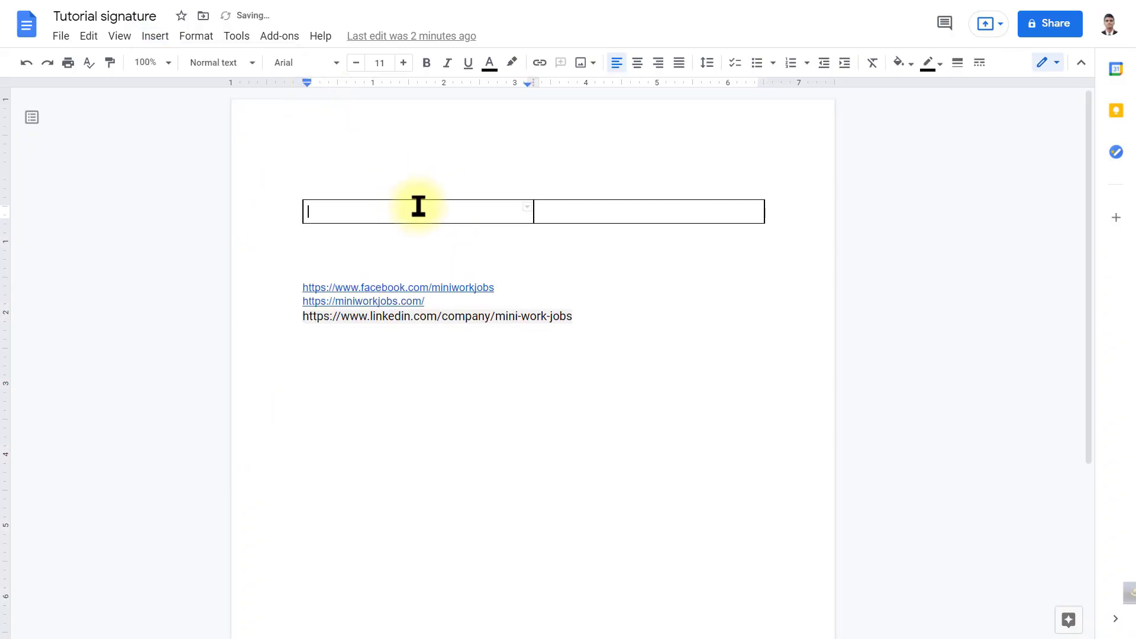
pyautogui.write('Mini')
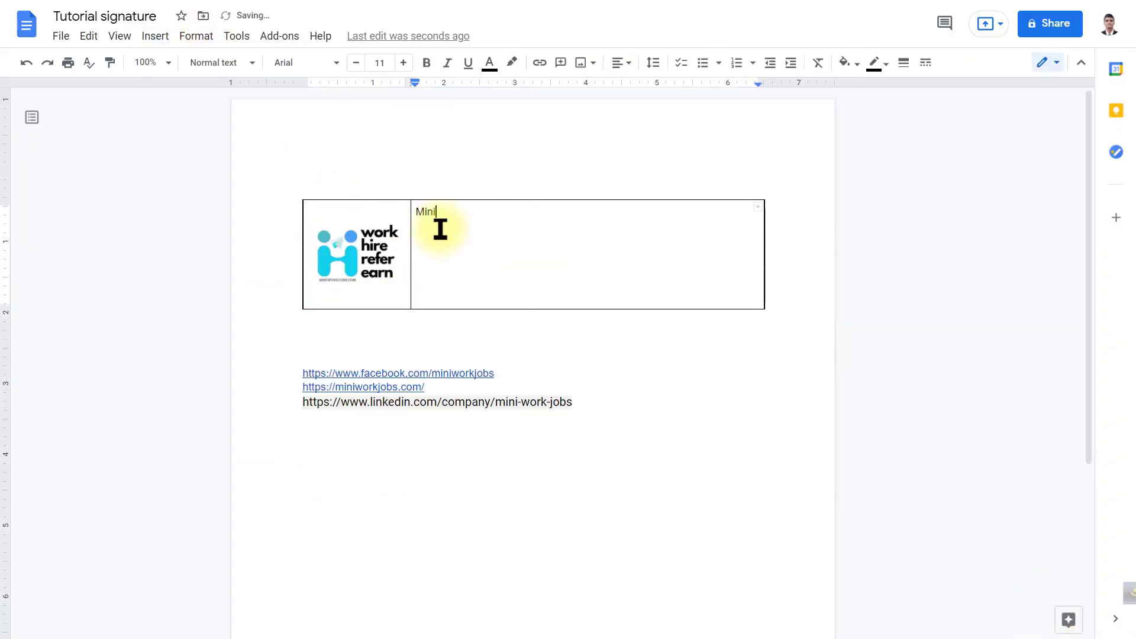
pyautogui.write('WorkJobs Team')
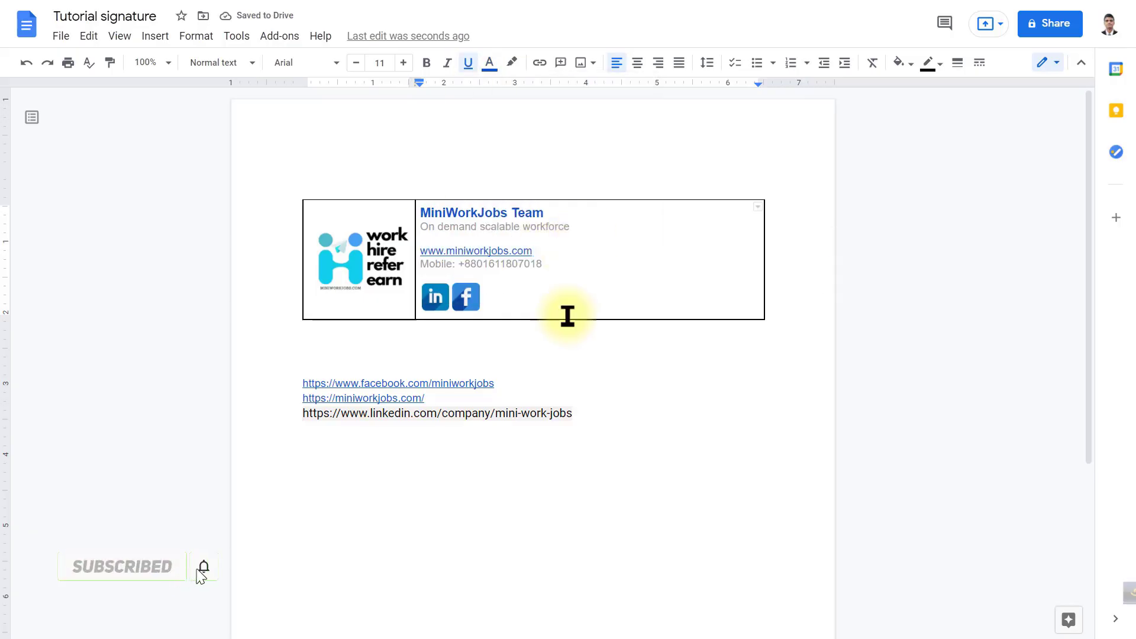
# Hide the signature table's outer borders and recolour its right border, leaving one divider.
pyautogui.click(217, 63)
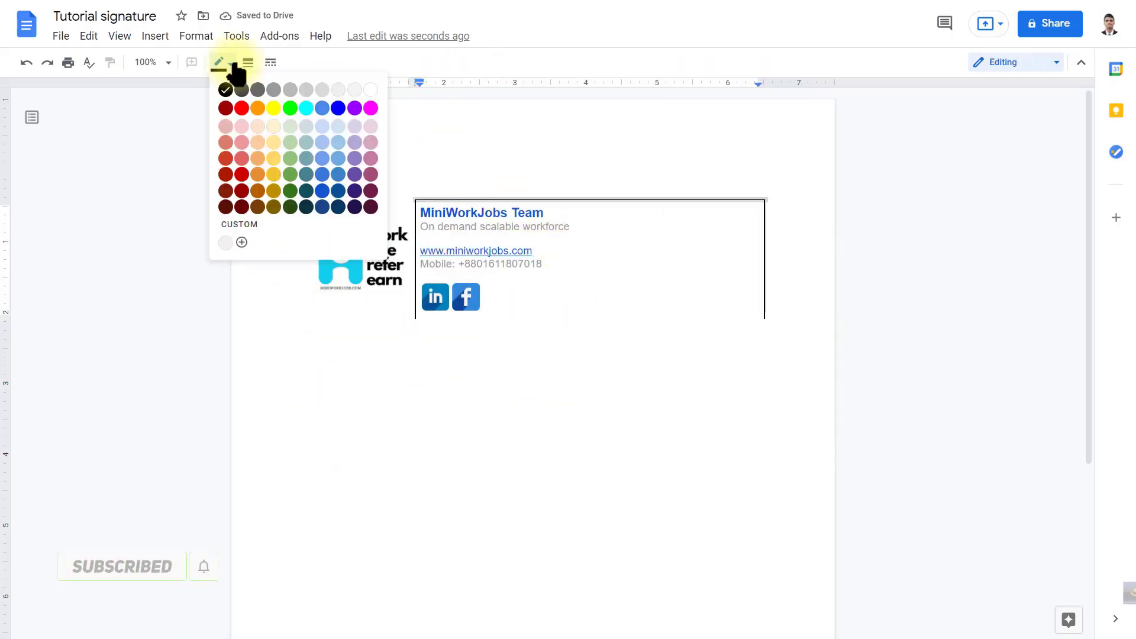
pyautogui.click(485, 369)
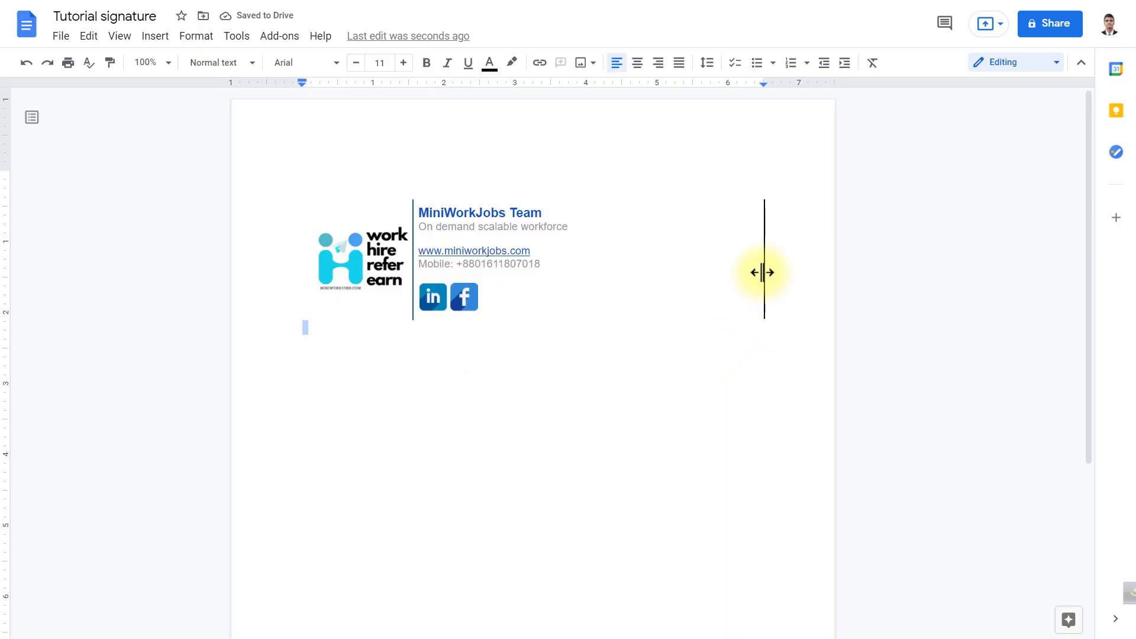
pyautogui.click(218, 62)
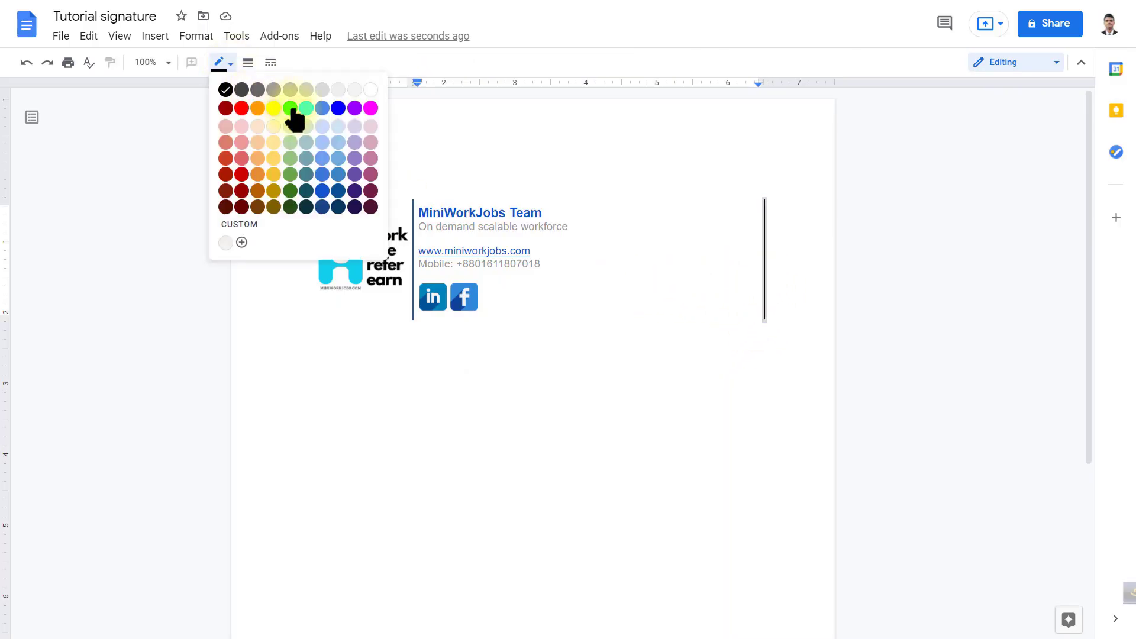
pyautogui.click(290, 108)
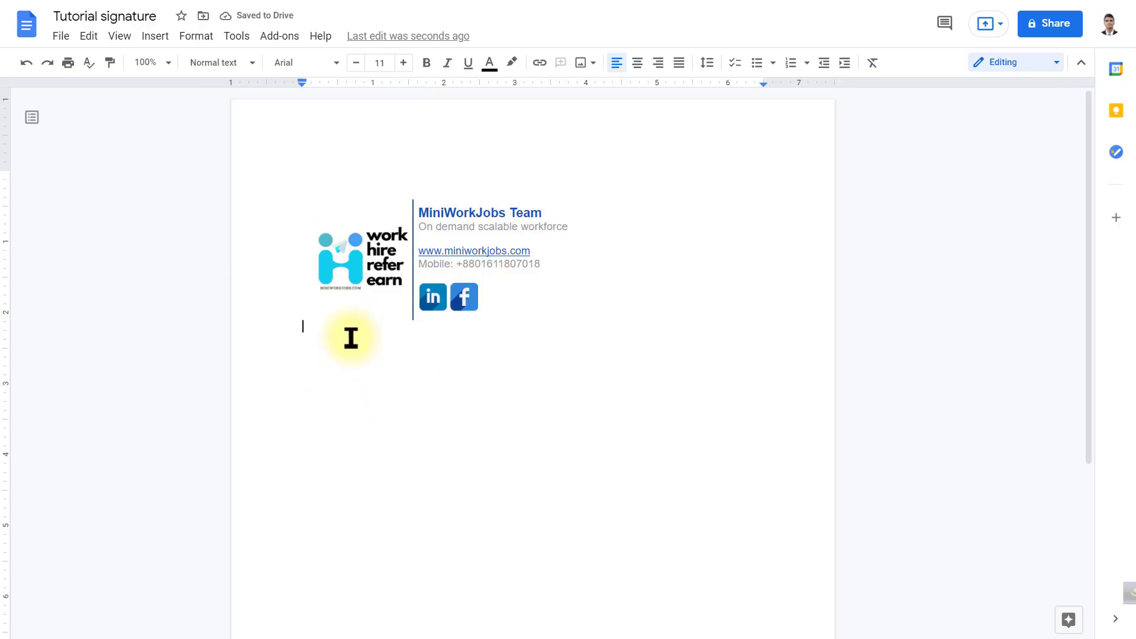
pyautogui.moveTo(322, 337)
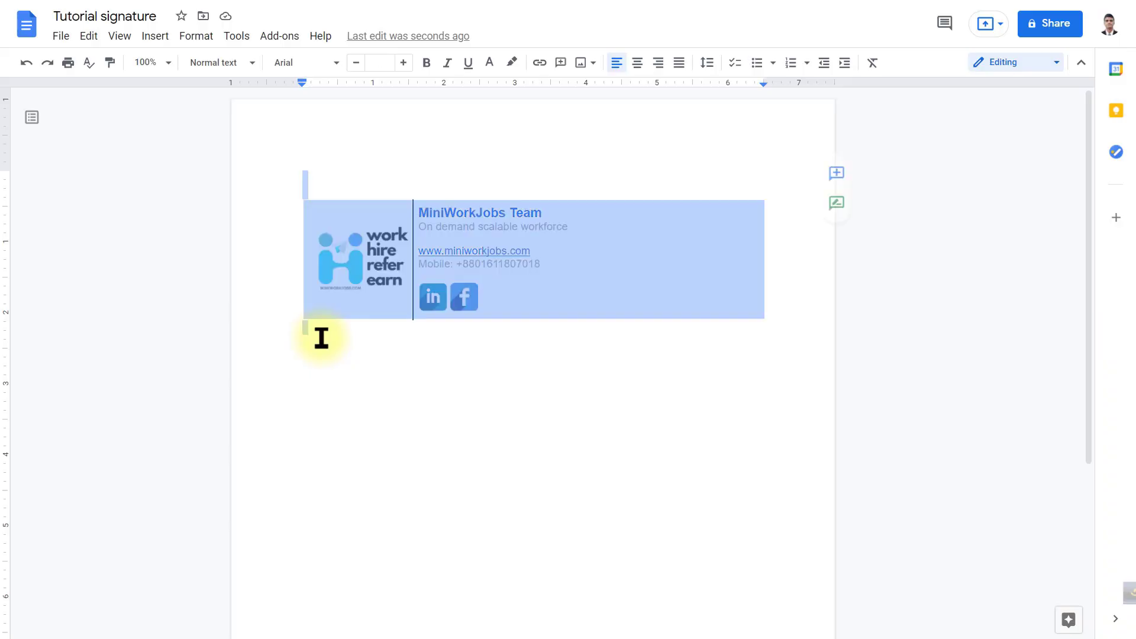
# Copy the selected signature table from Google Docs via the right-click menu.
pyautogui.rightClick(478, 259)
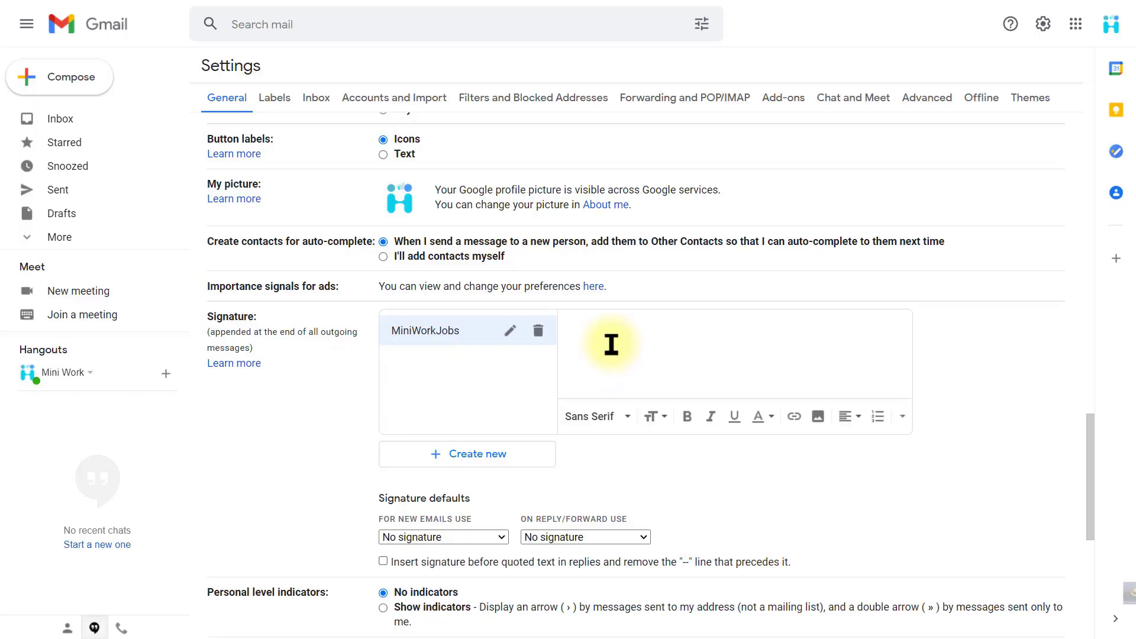
# Paste the copied logo-and-details table into Gmail's MiniWorkJobs signature editor.
pyautogui.rightClick(611, 342)
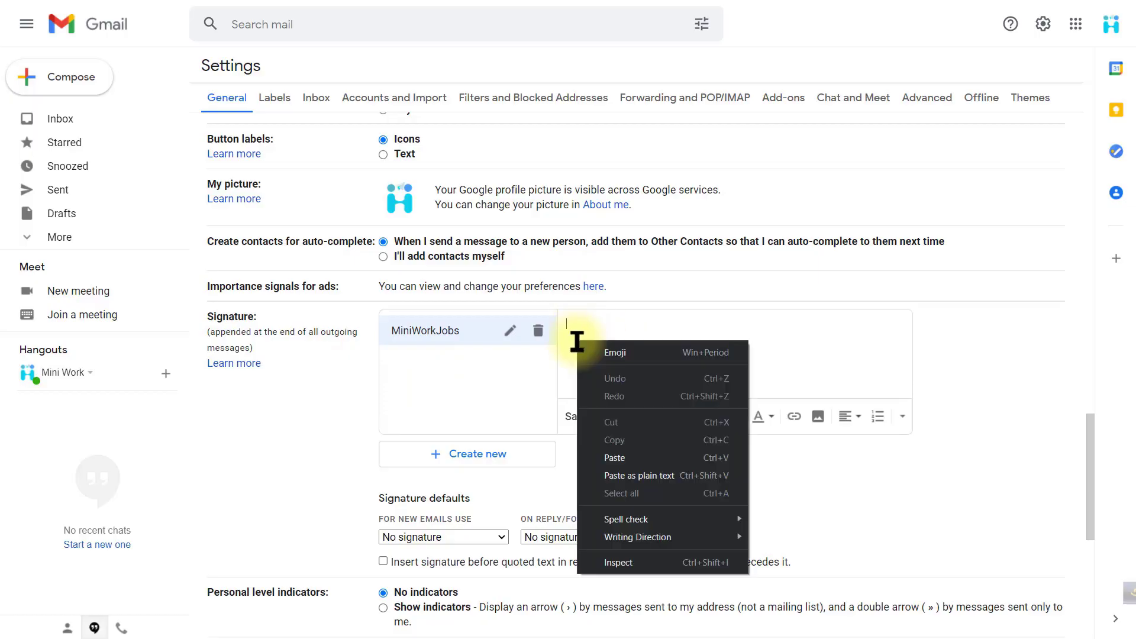
pyautogui.click(613, 457)
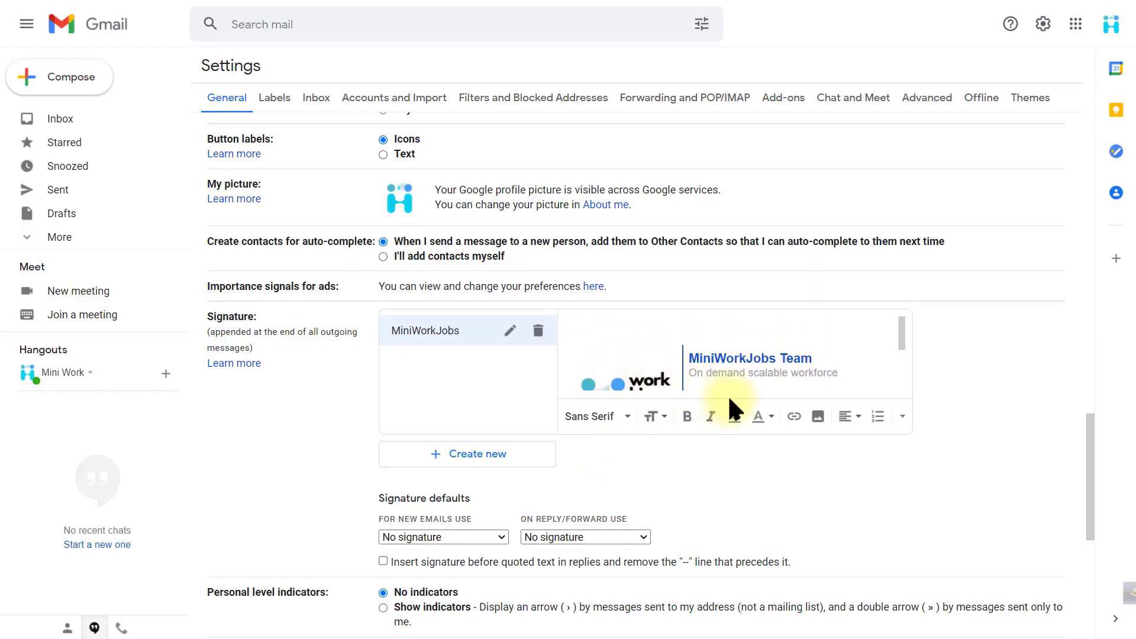
pyautogui.scroll(-3)
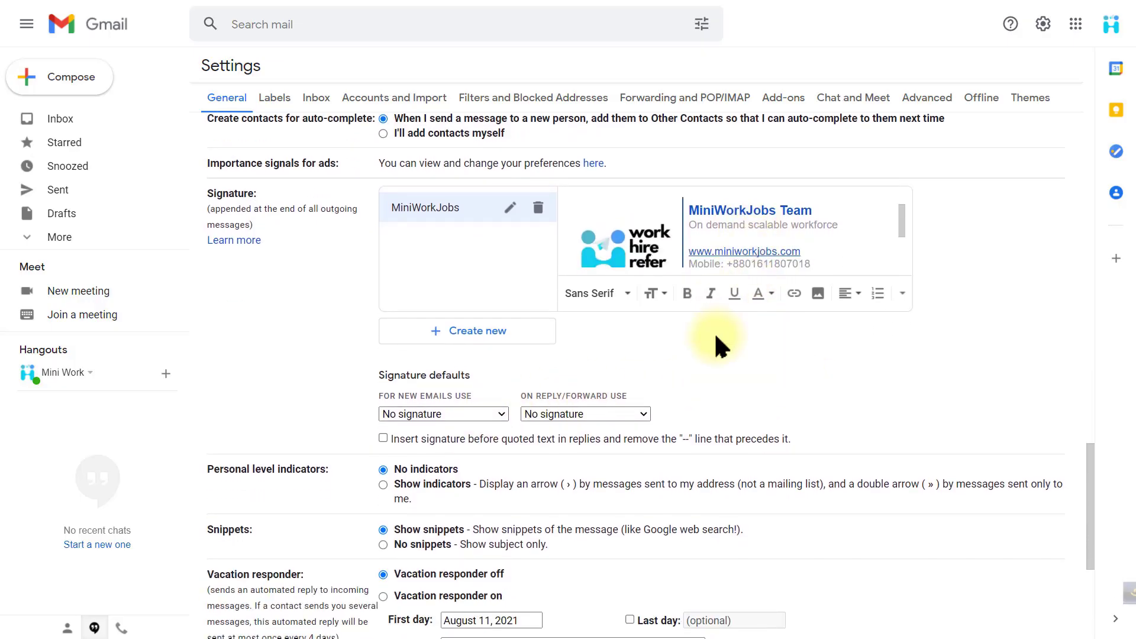
# Select MiniWorkJobs for new emails and replies, save changes, and compose a new message.
pyautogui.click(442, 414)
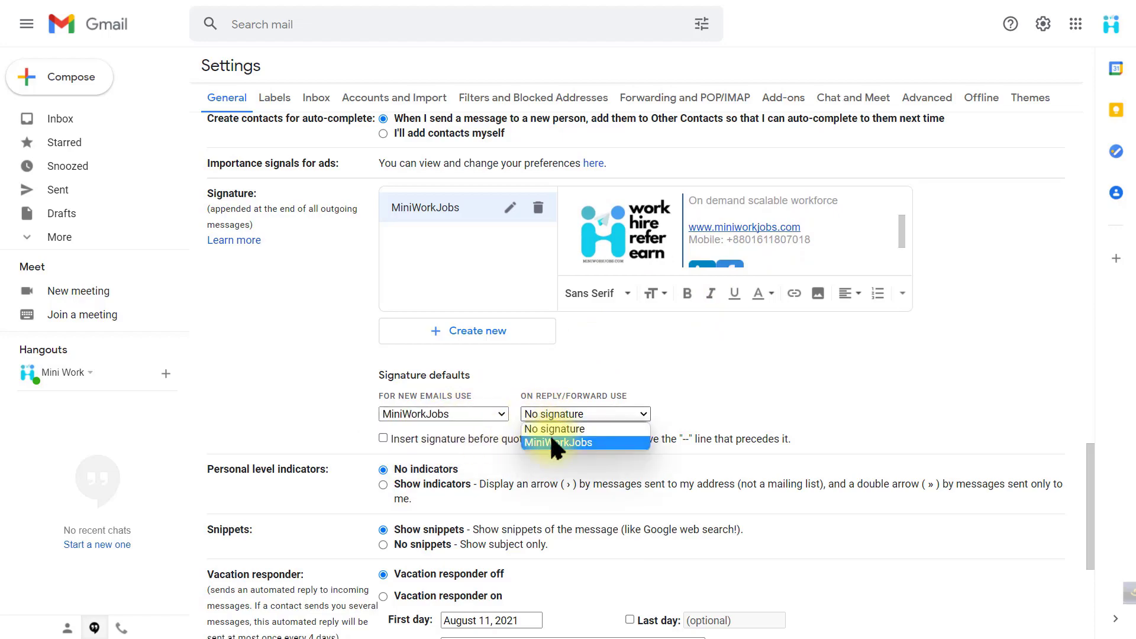
pyautogui.click(586, 442)
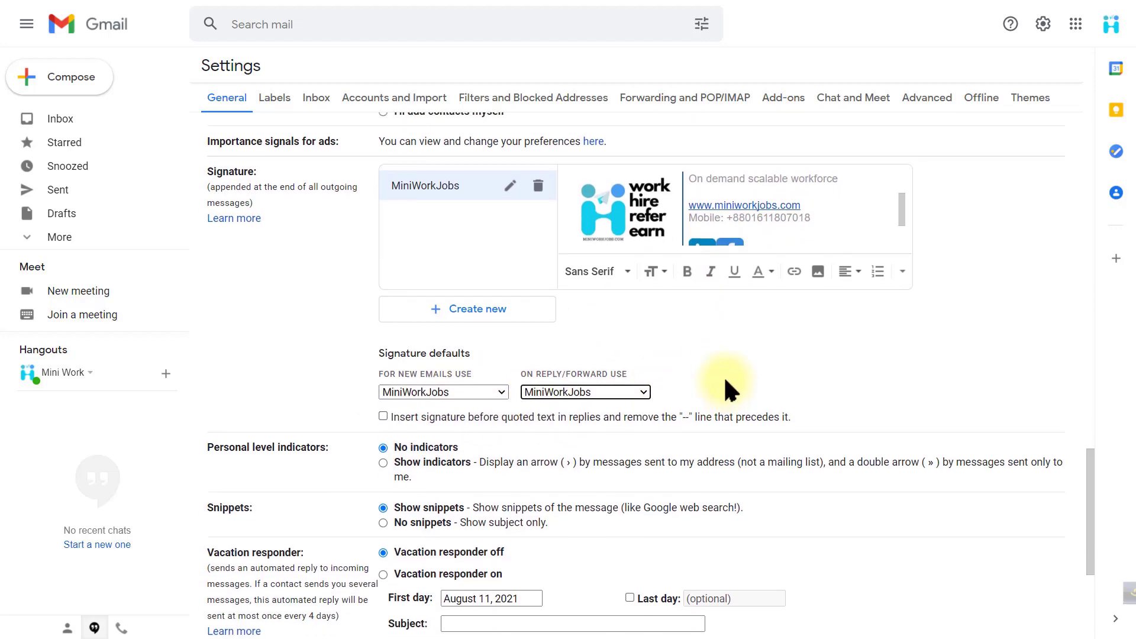
pyautogui.scroll(-3)
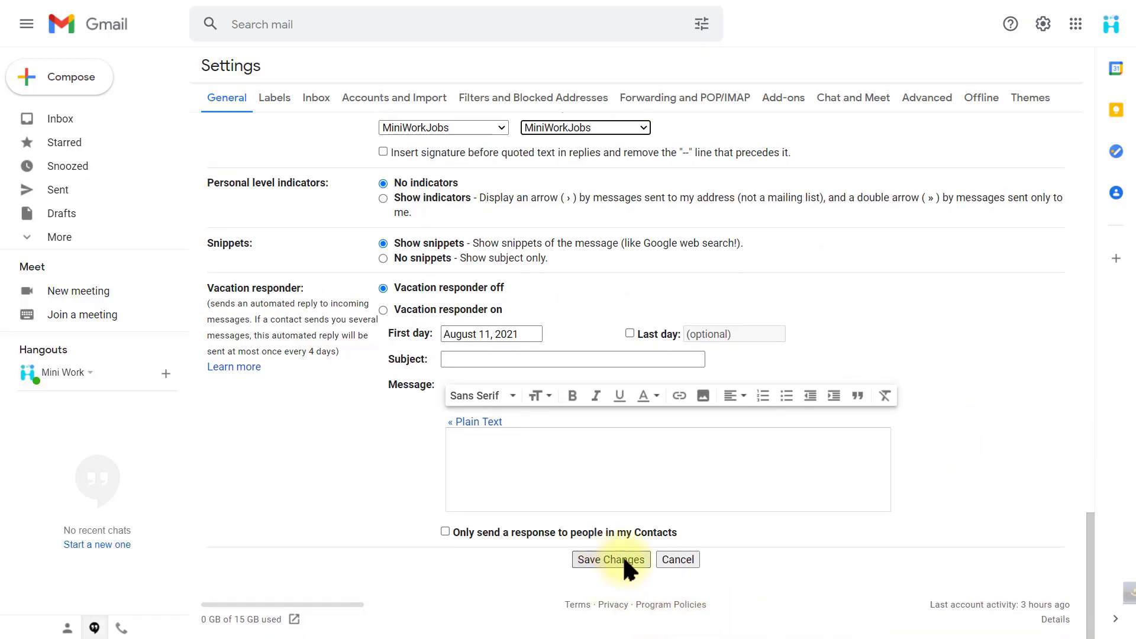
pyautogui.click(610, 559)
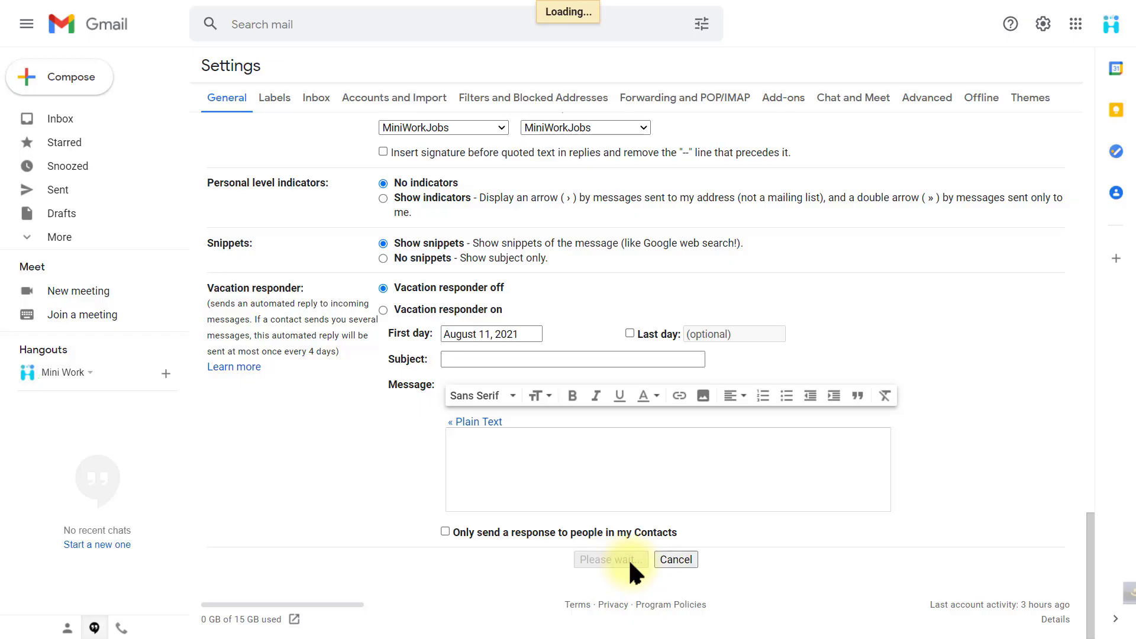
pyautogui.click(610, 559)
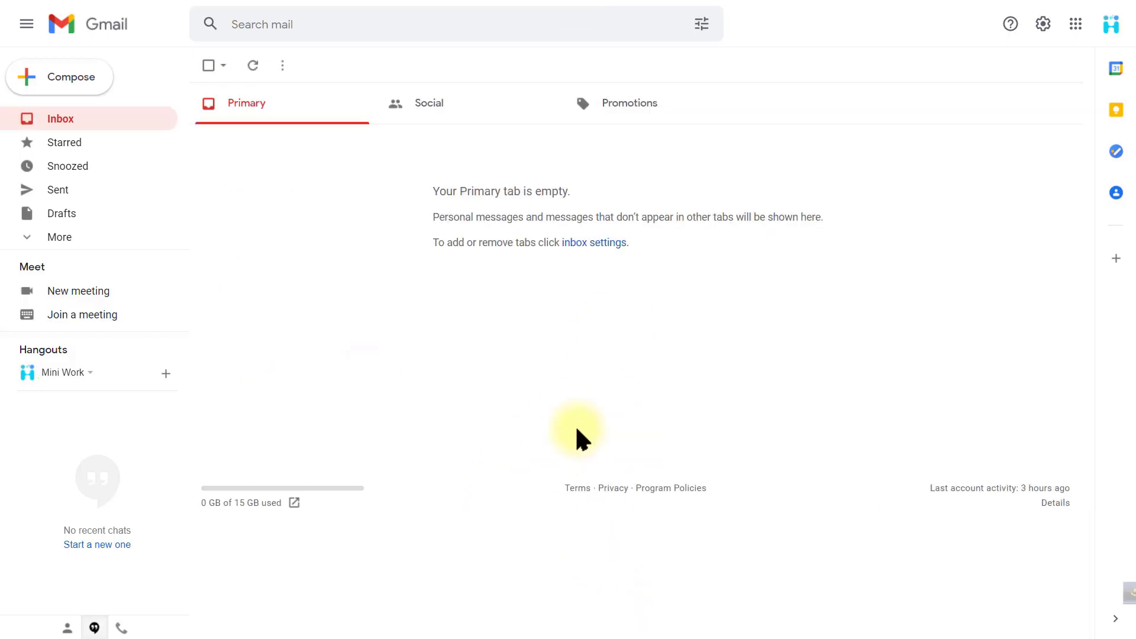
pyautogui.moveTo(361, 340)
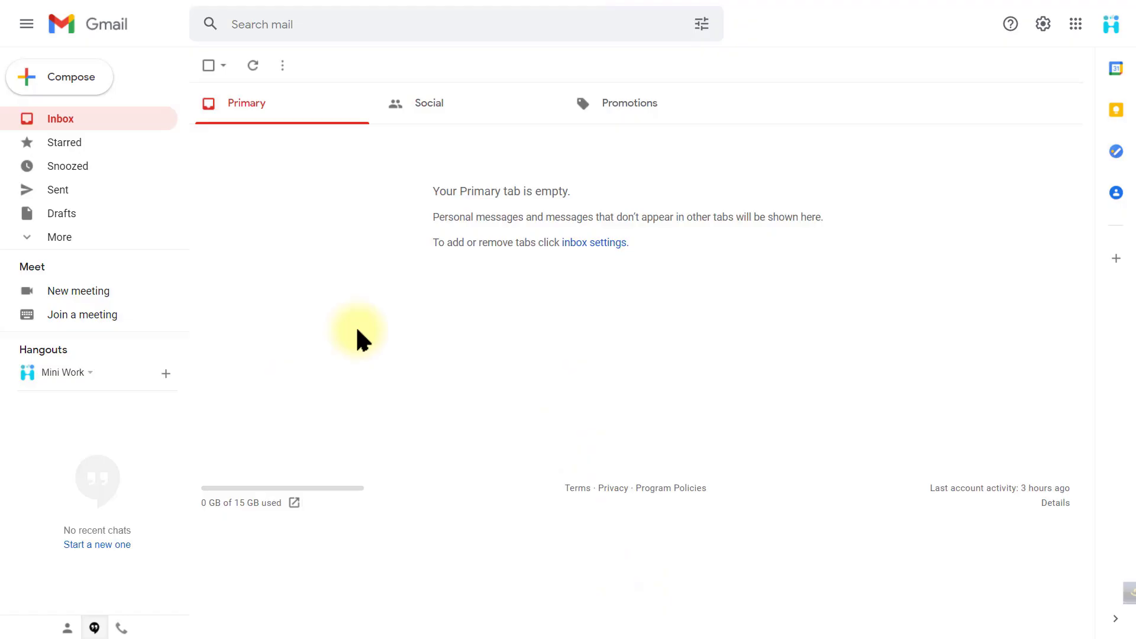
pyautogui.click(60, 77)
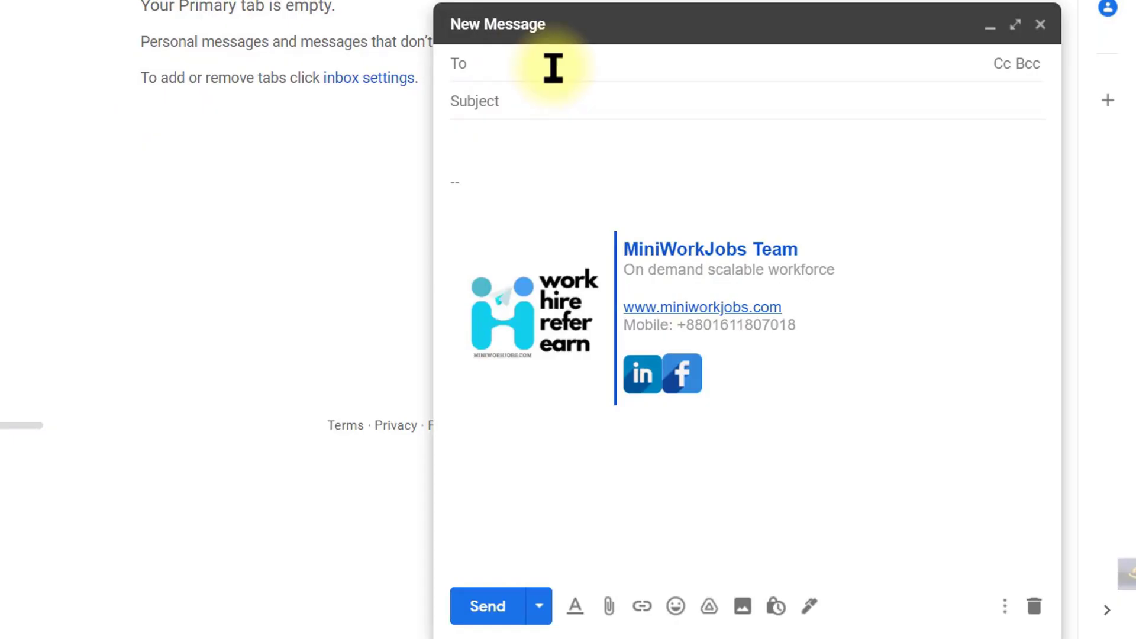
# Address the message to the suggested 'ju' contact, with subject 'test email' and body 'Hello'.
pyautogui.write('ju')
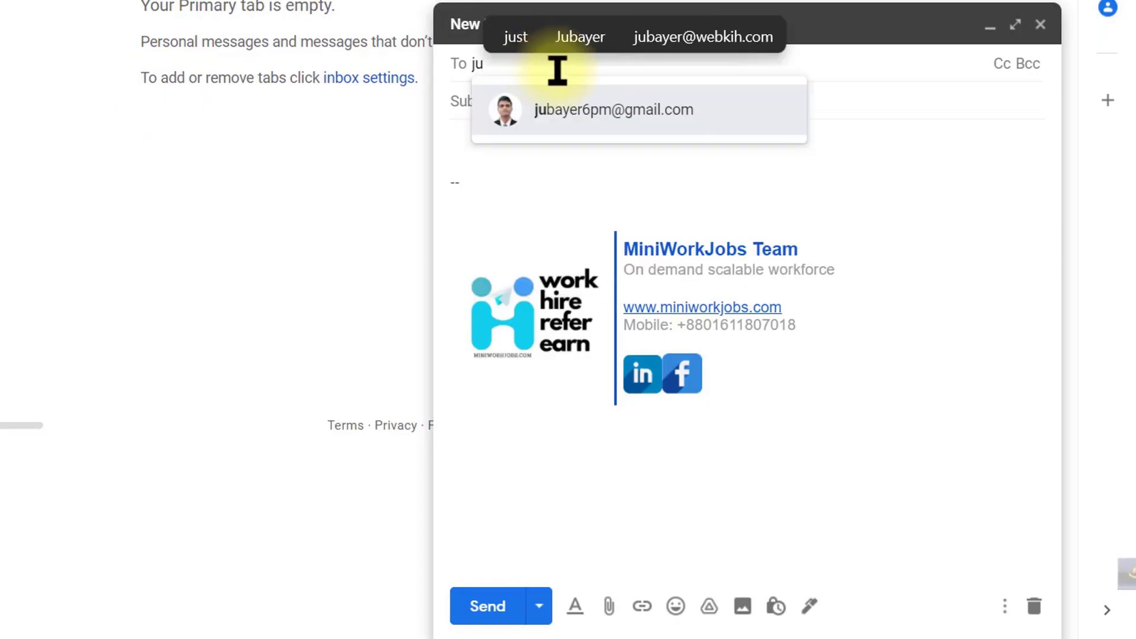
pyautogui.click(613, 110)
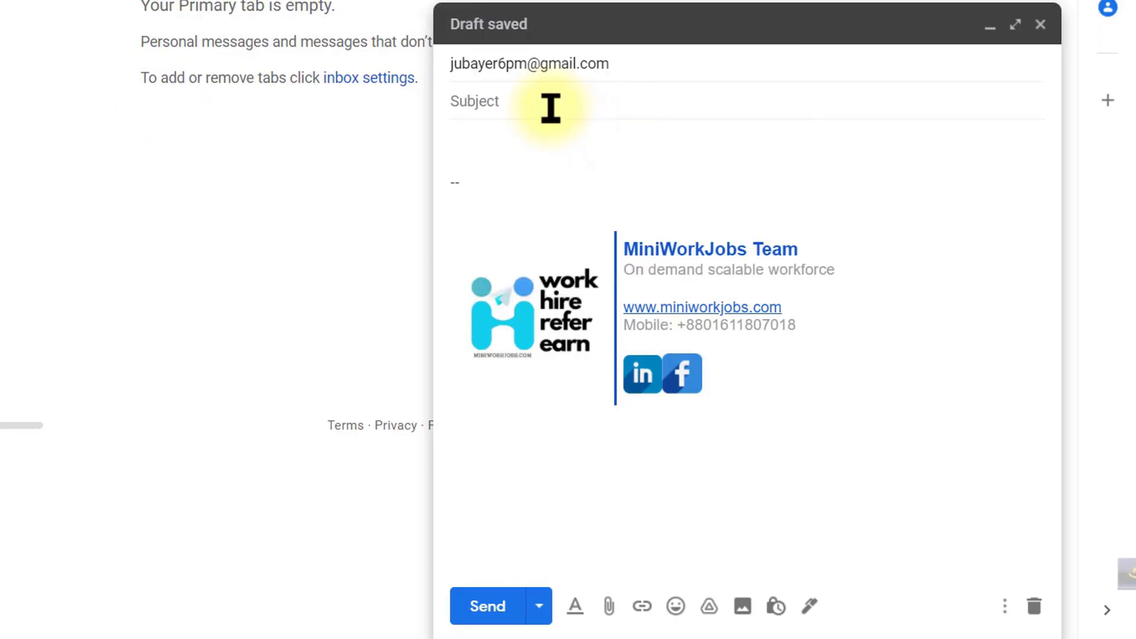
pyautogui.click(476, 100)
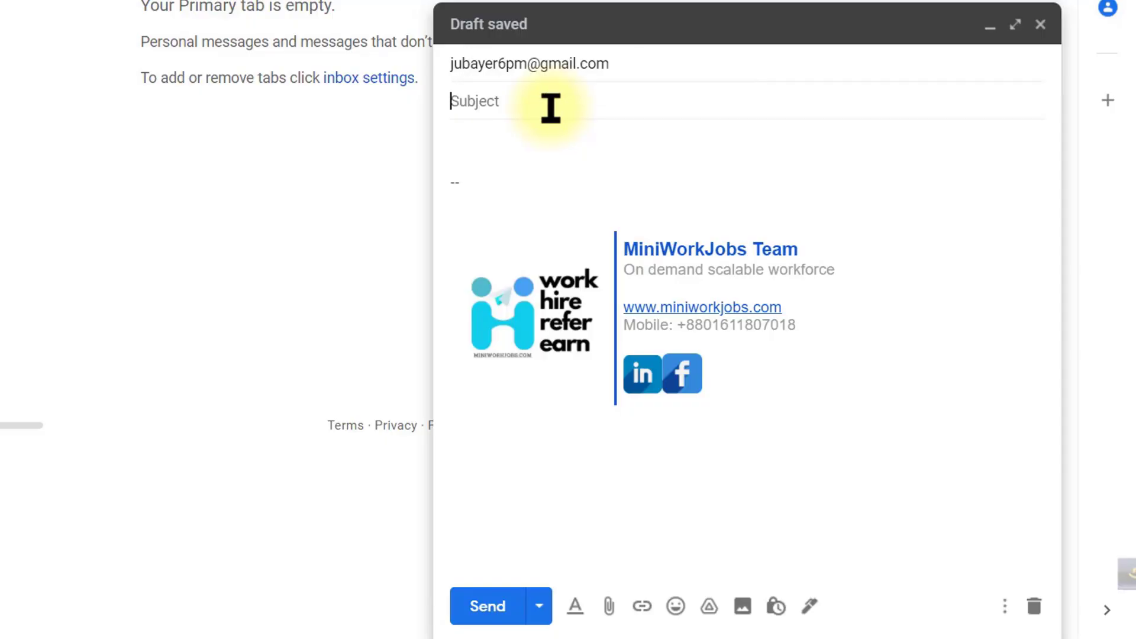
pyautogui.write('test email')
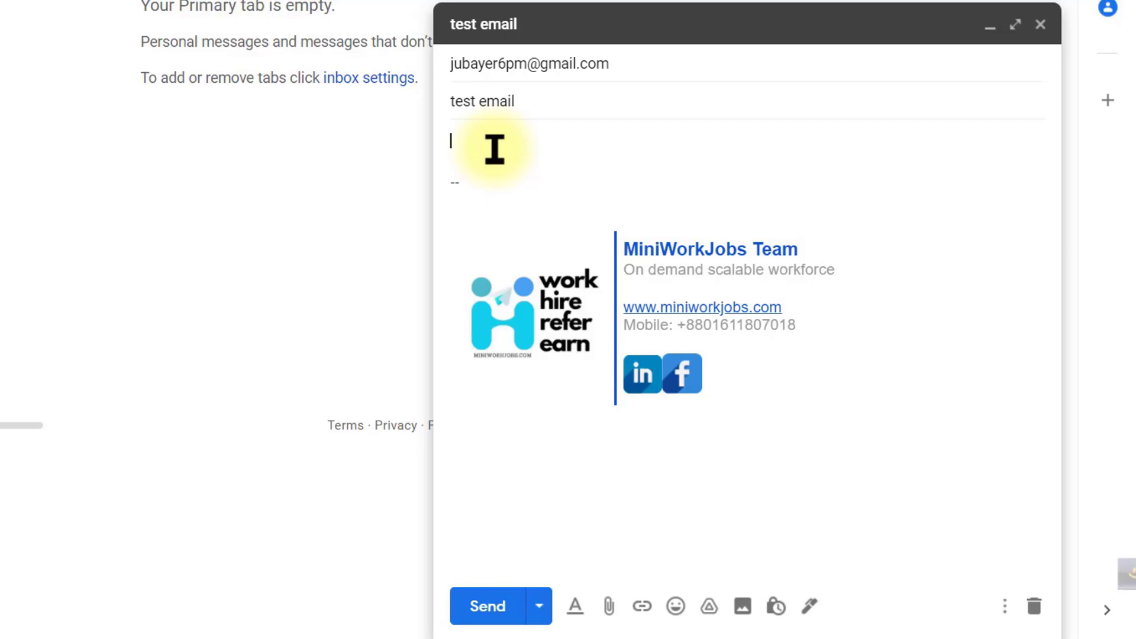
pyautogui.write('Hello')
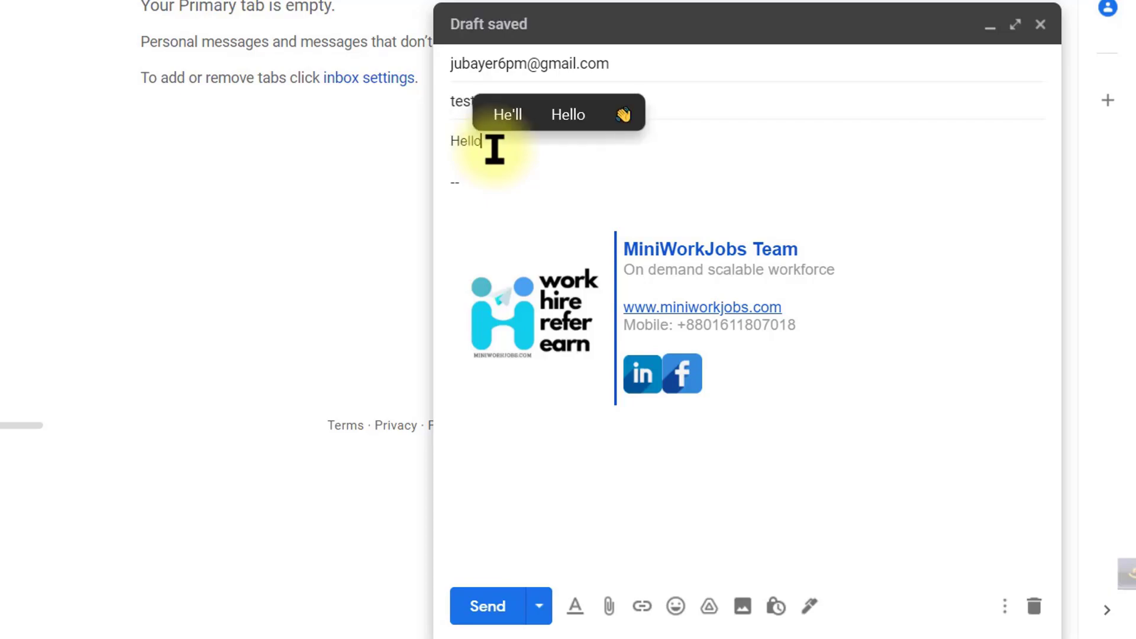